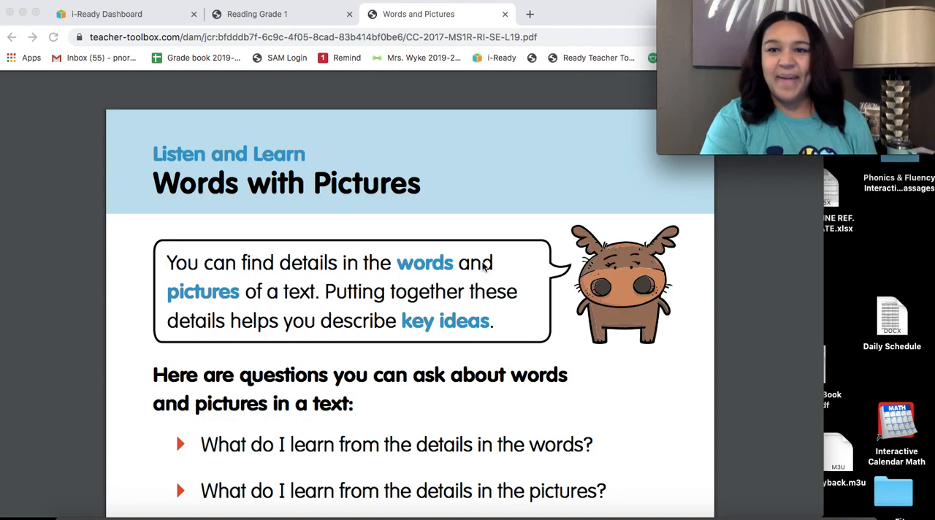
pyautogui.scroll(-3)
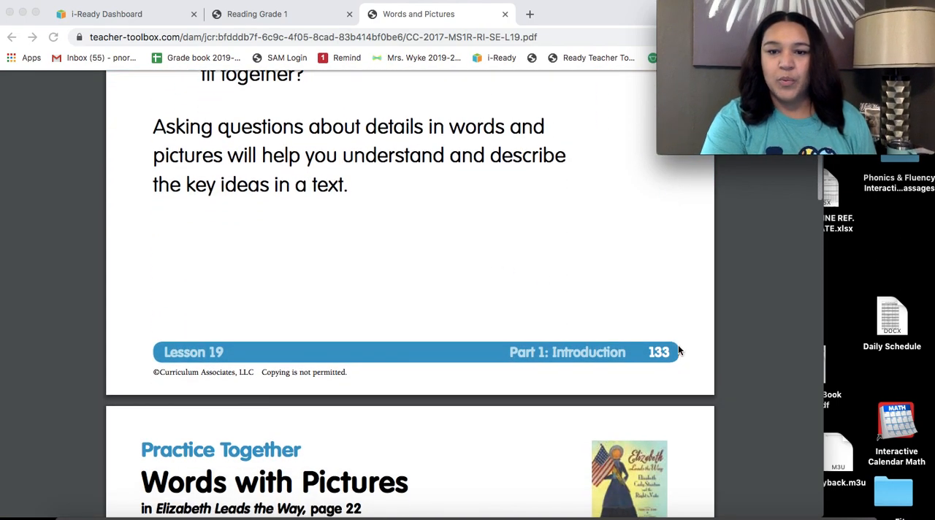
pyautogui.moveTo(669, 364)
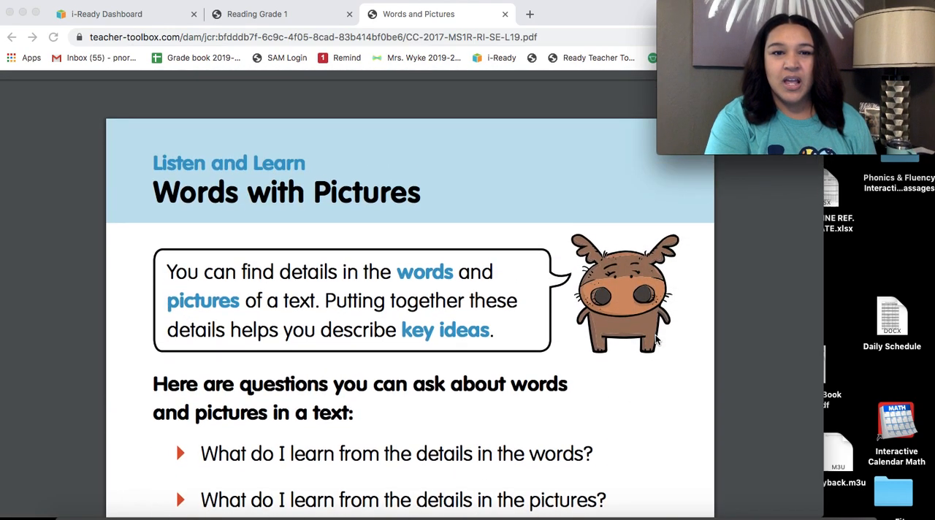
pyautogui.scroll(-3)
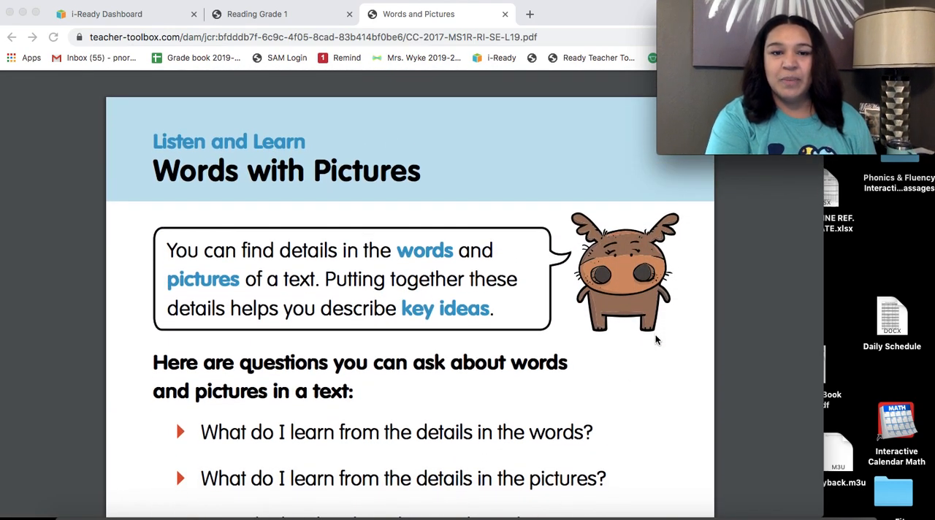
pyautogui.scroll(-3)
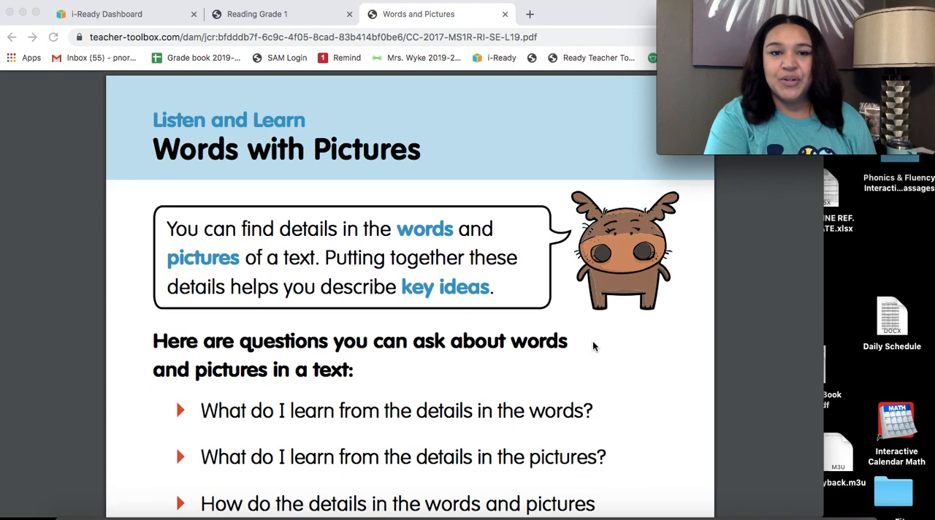
pyautogui.scroll(-3)
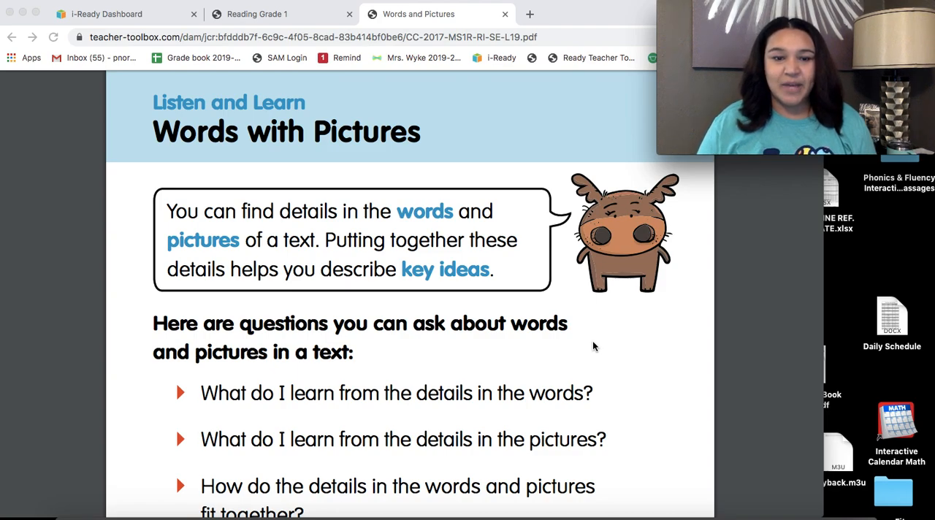
pyautogui.scroll(-3)
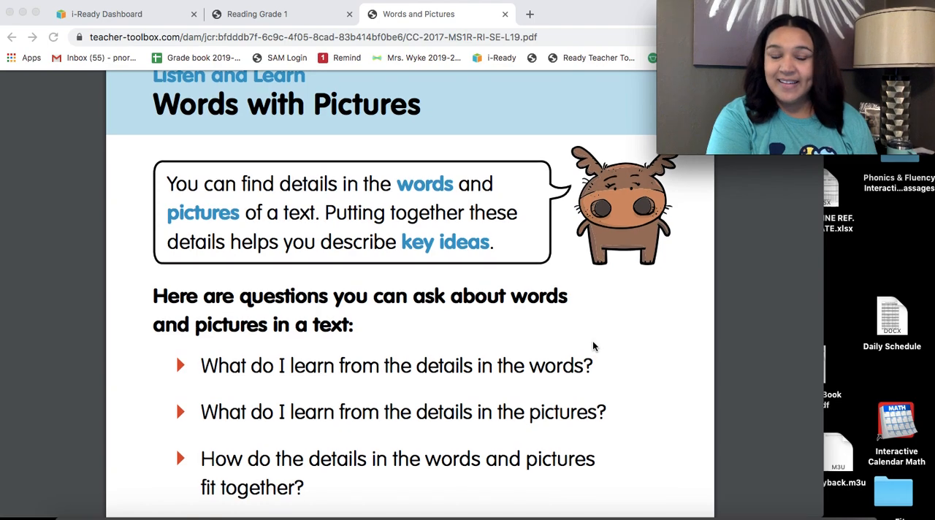
pyautogui.scroll(-3)
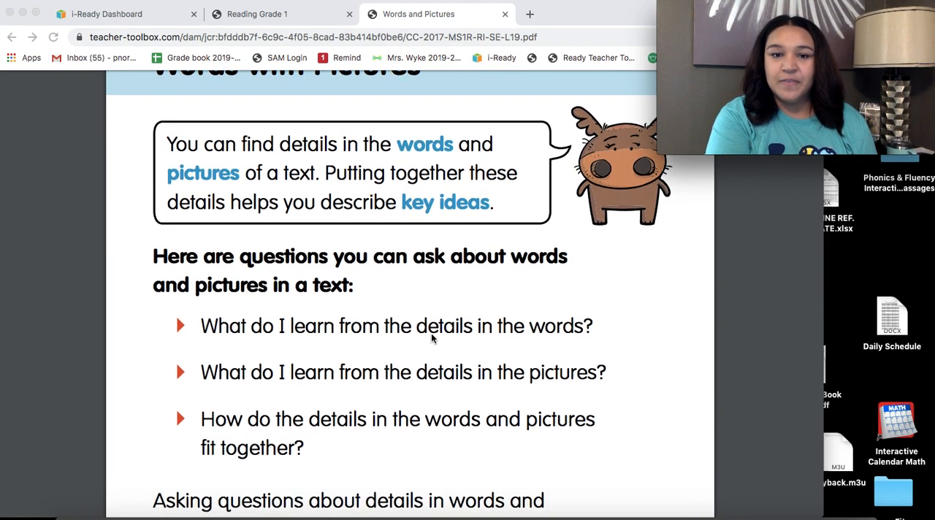
pyautogui.moveTo(290, 365)
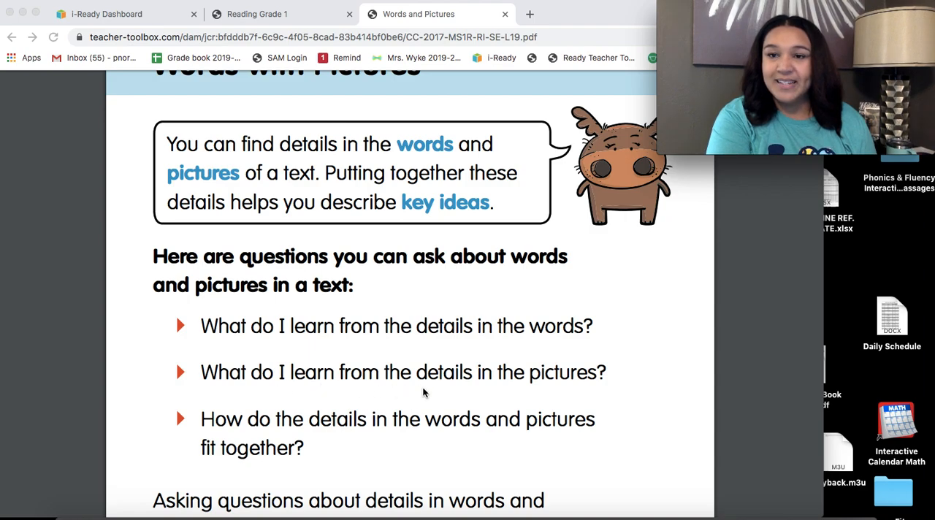
pyautogui.moveTo(250, 417)
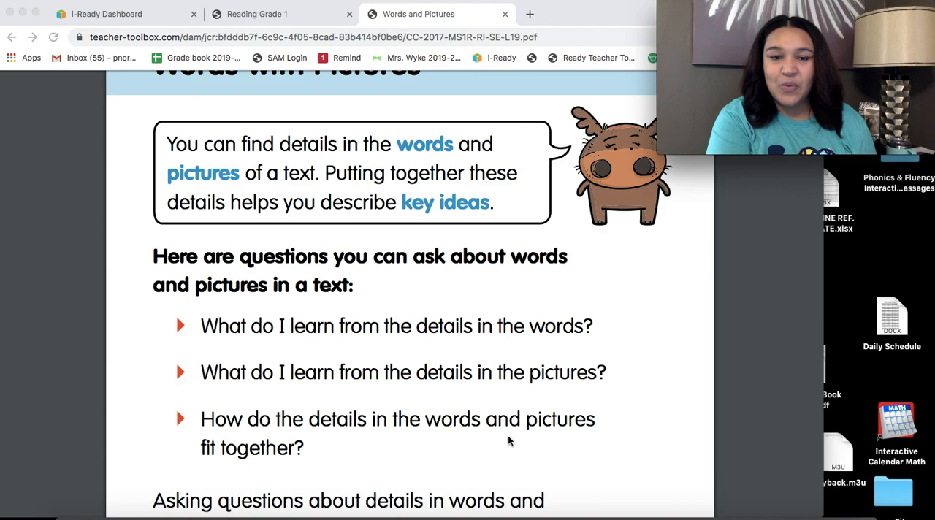
pyautogui.moveTo(290, 441)
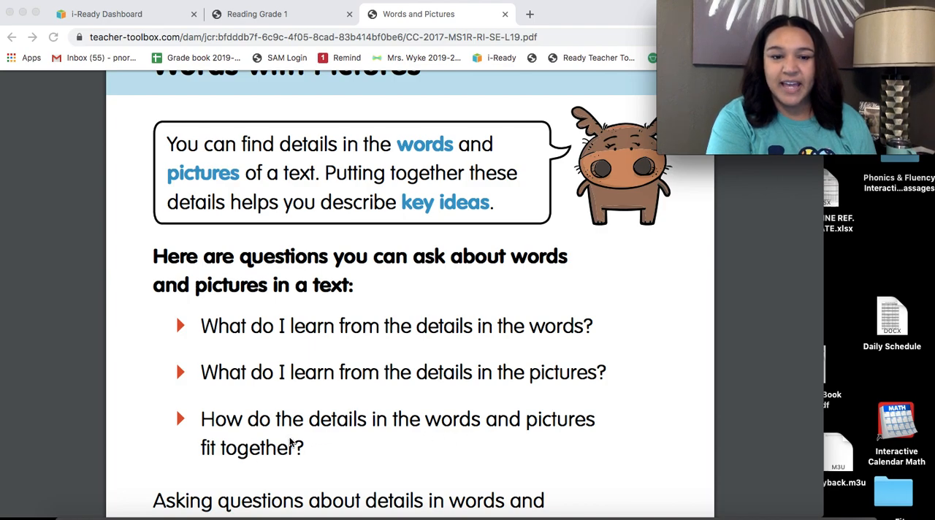
pyautogui.scroll(-3)
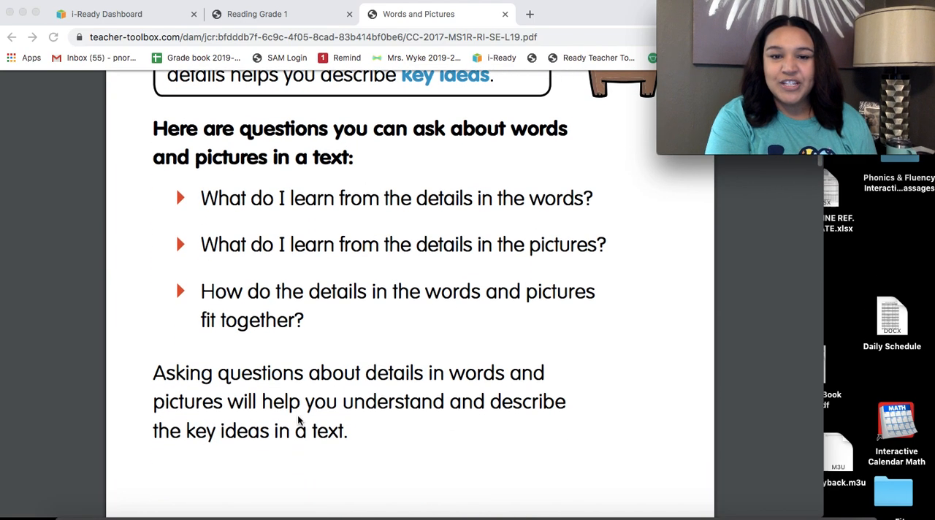
pyautogui.scroll(-3)
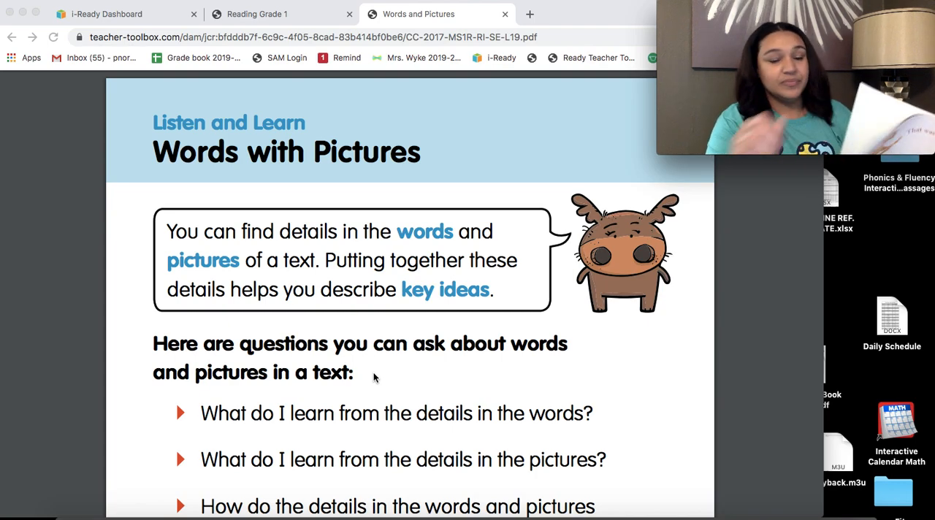
pyautogui.scroll(-3)
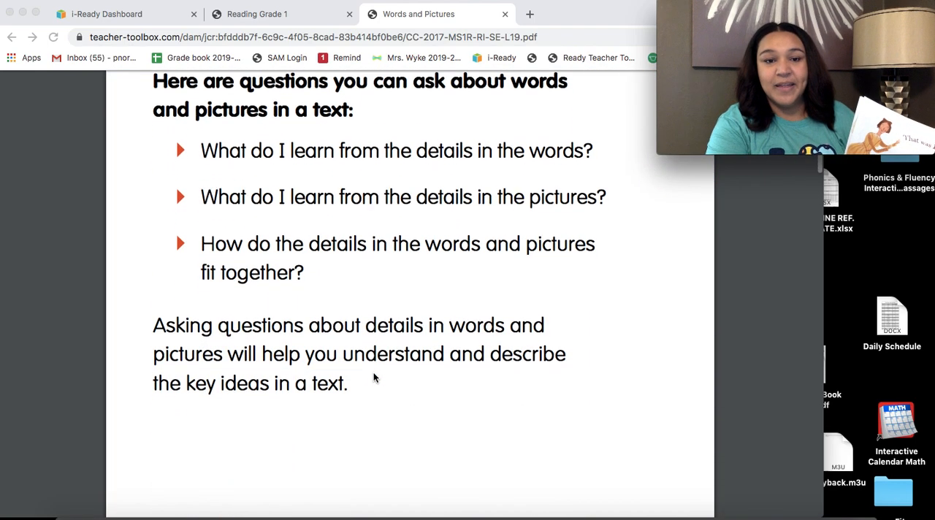
pyautogui.scroll(-3)
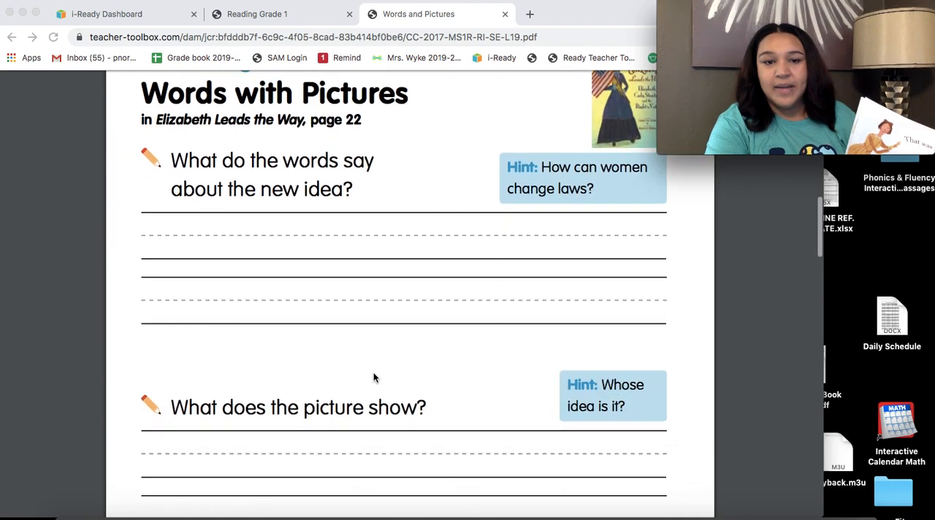
pyautogui.scroll(-3)
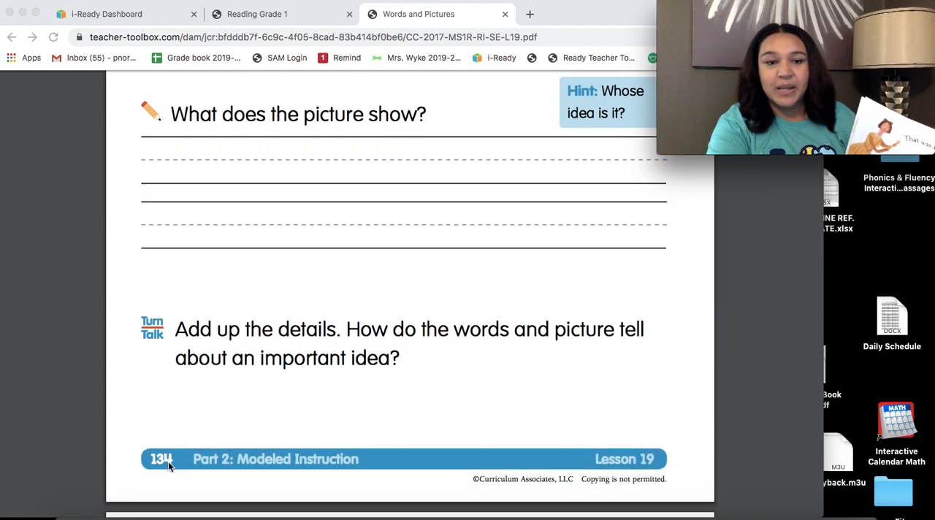
pyautogui.scroll(3)
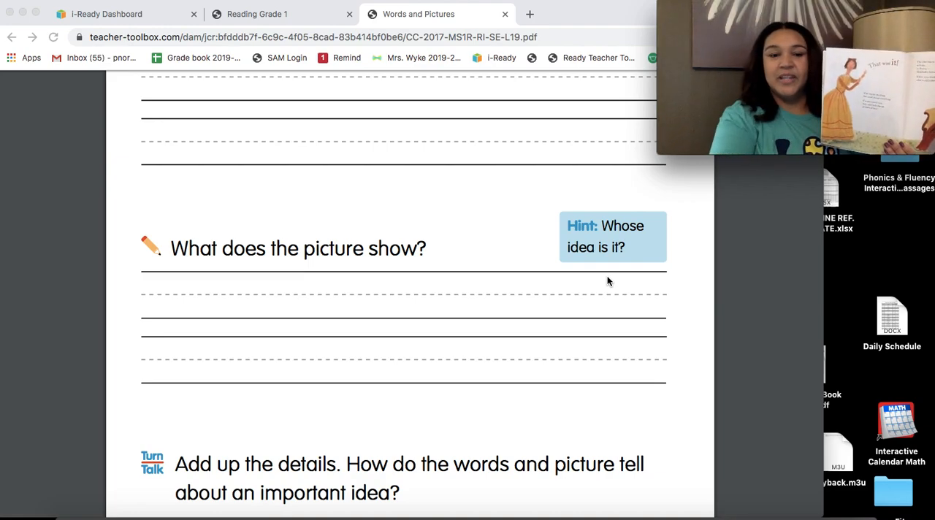
pyautogui.scroll(-3)
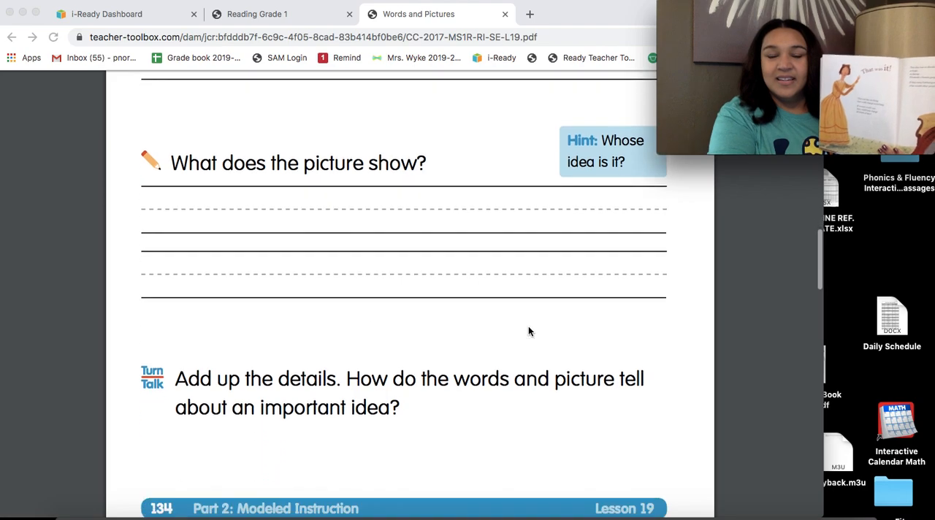